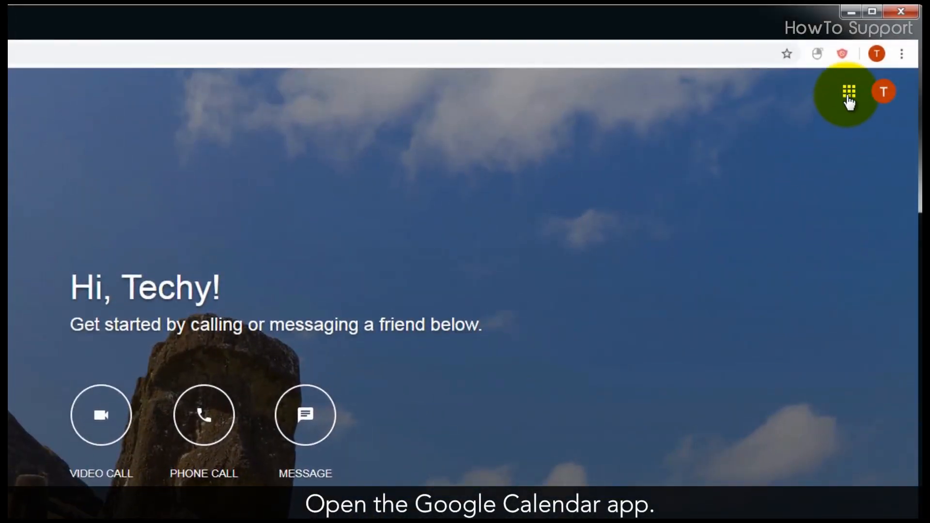
# Reach Google Calendar from the Hangouts page via the Google apps grid.
pyautogui.click(848, 92)
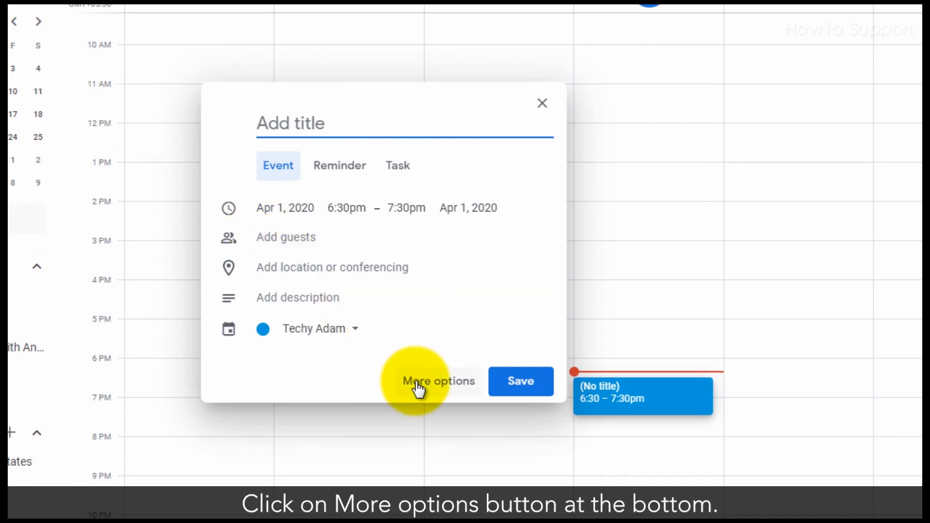
# Title the event 'Video meeting with Anna' with a description about discussing the project.
pyautogui.click(439, 381)
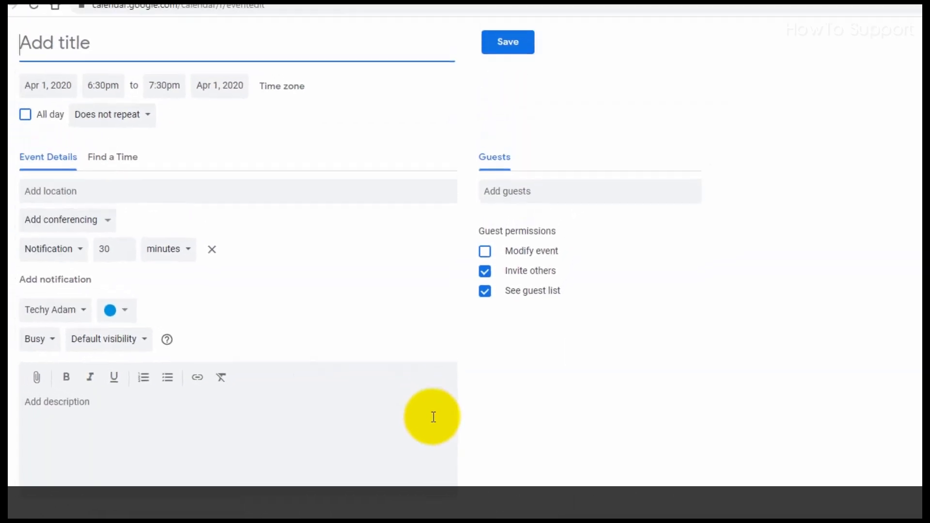
pyautogui.write('Video meeting with Anna')
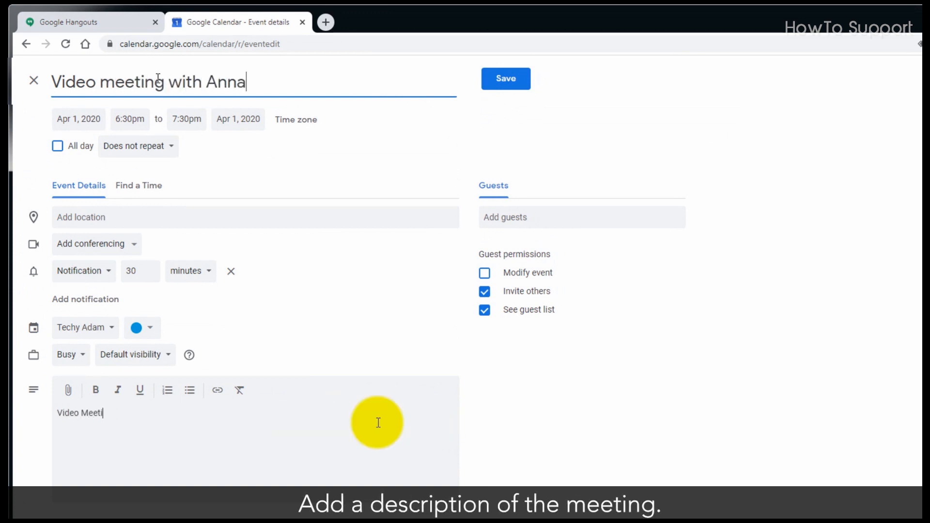
pyautogui.write('ng to discuss o')
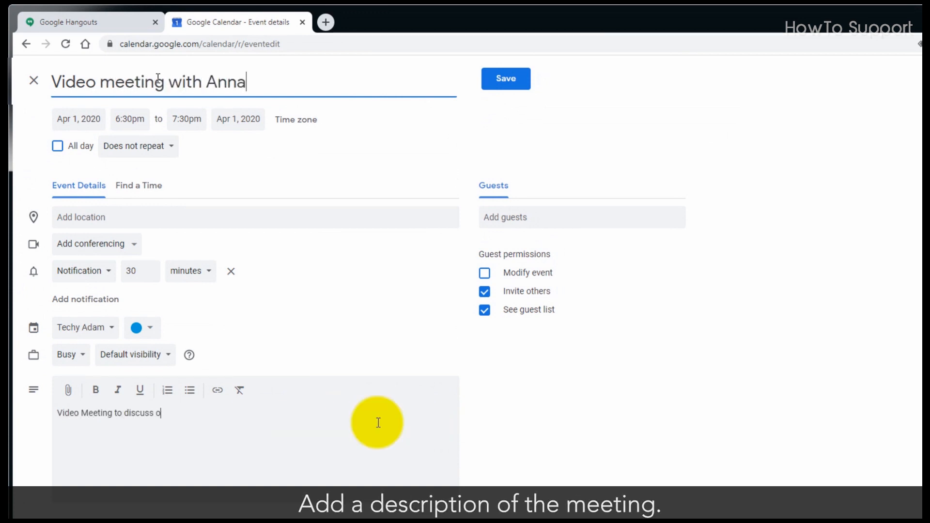
# Schedule it for Apr 3, 2020, 8:00–9:00am as a one-time, non-repeating event.
pyautogui.click(78, 119)
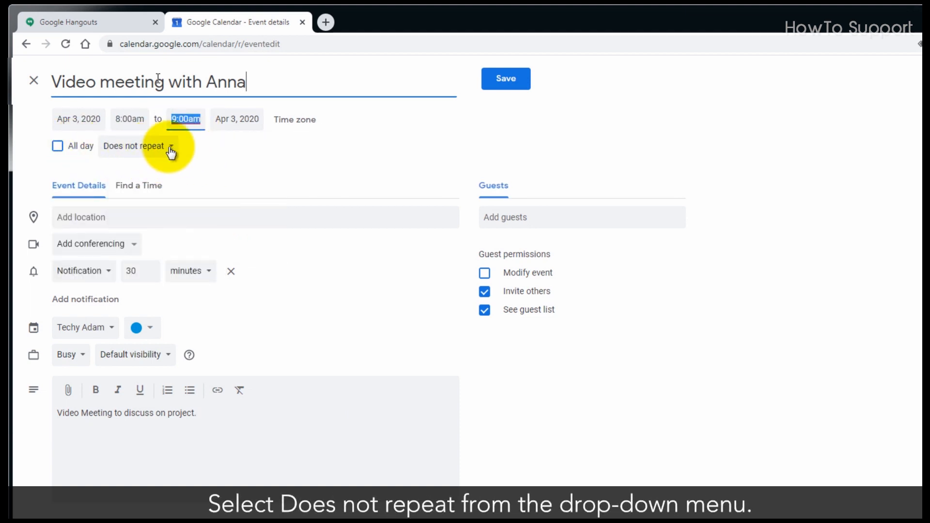
pyautogui.click(133, 146)
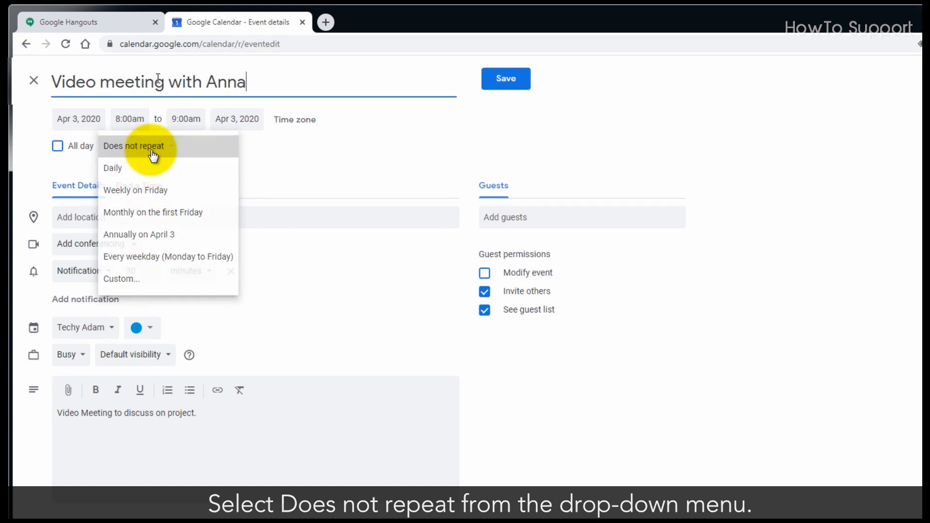
pyautogui.click(133, 145)
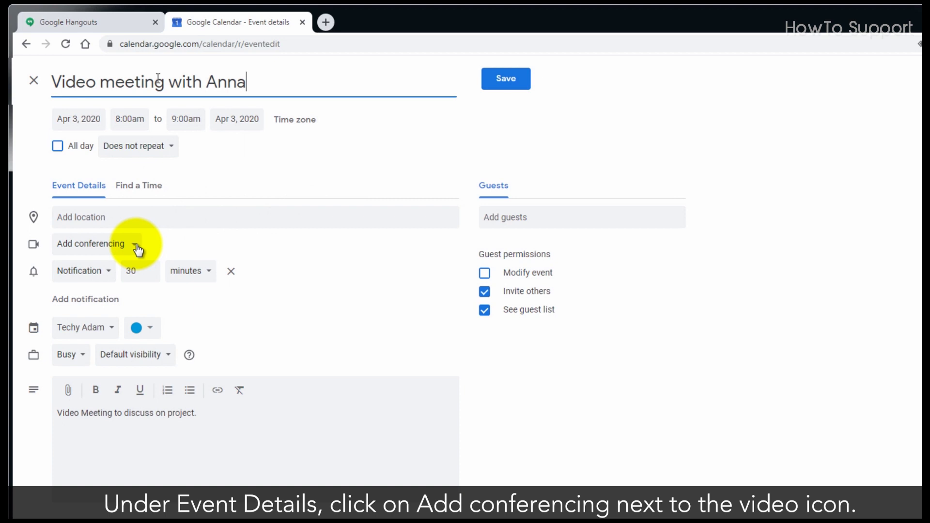
# Add Hangouts video conferencing to the meeting.
pyautogui.click(92, 244)
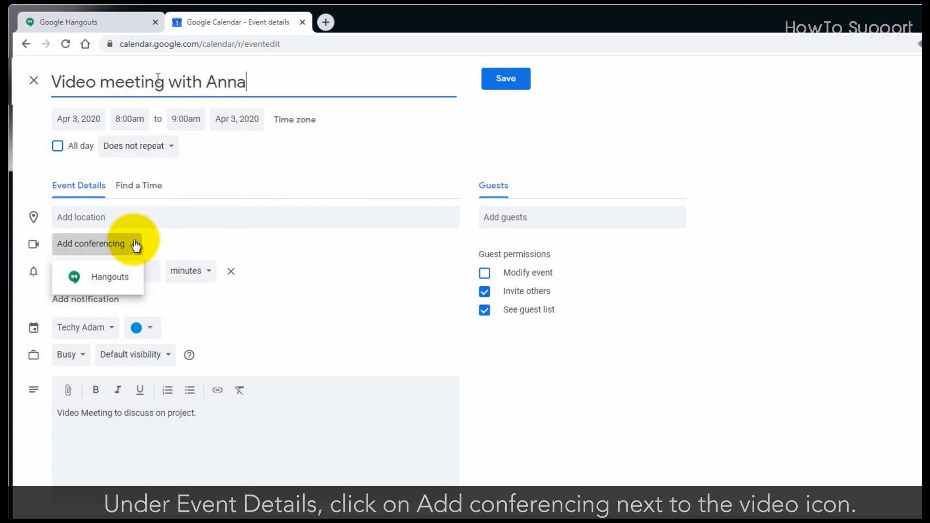
pyautogui.click(110, 276)
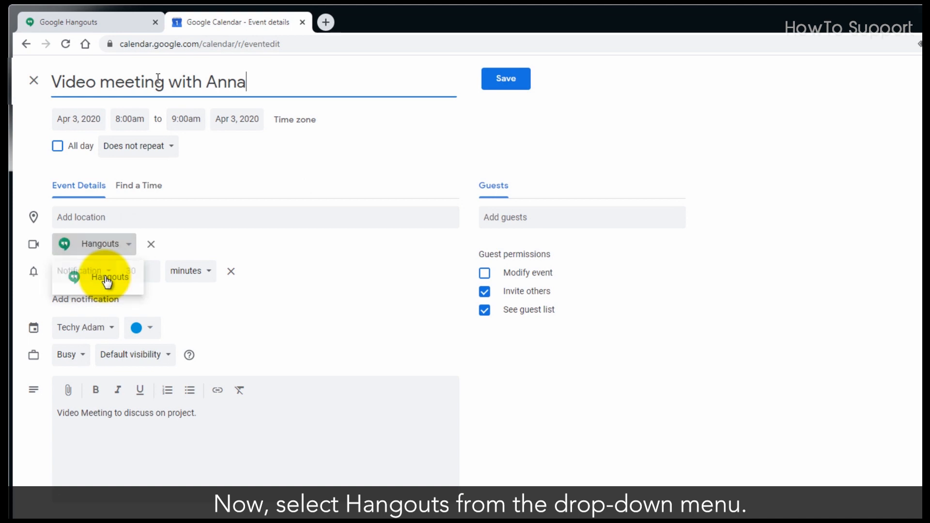
pyautogui.click(108, 276)
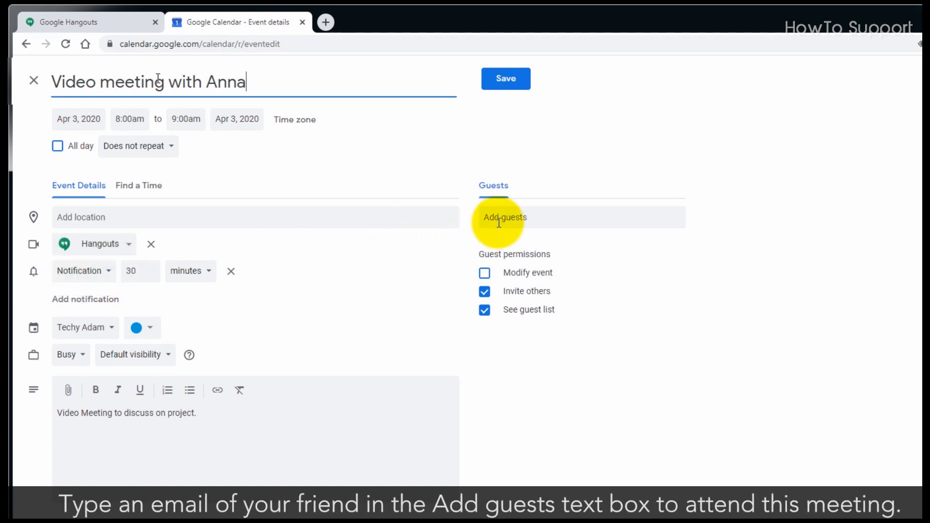
# Invite Anna as a guest and save the event onto Friday, Apr 3, 8–9am.
pyautogui.click(503, 217)
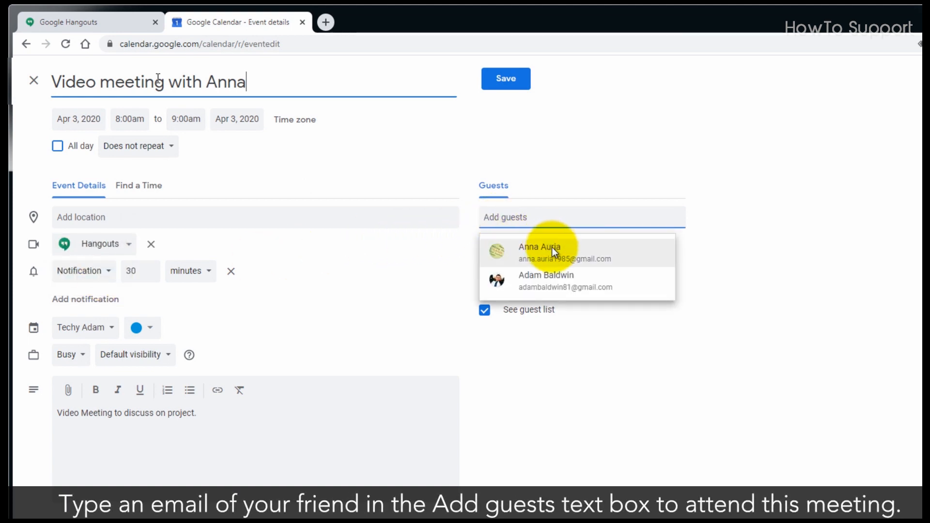
pyautogui.click(538, 252)
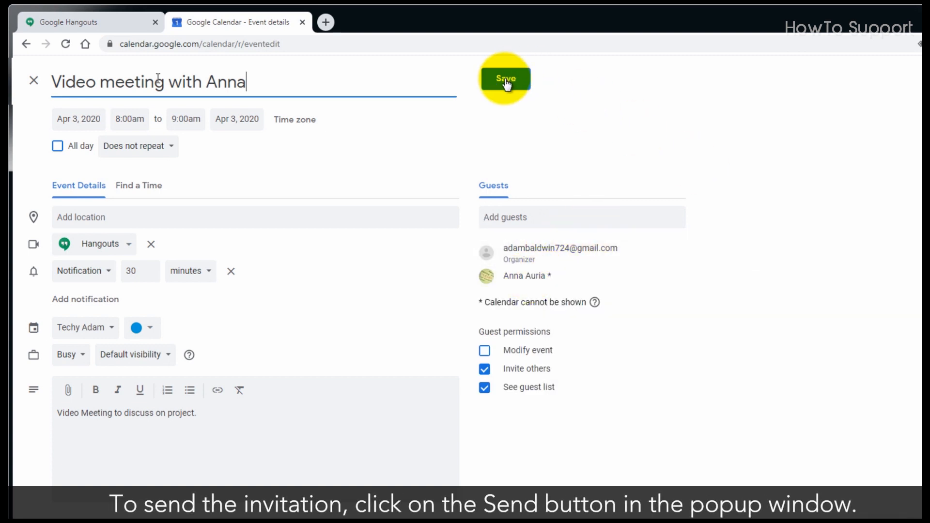
pyautogui.click(504, 77)
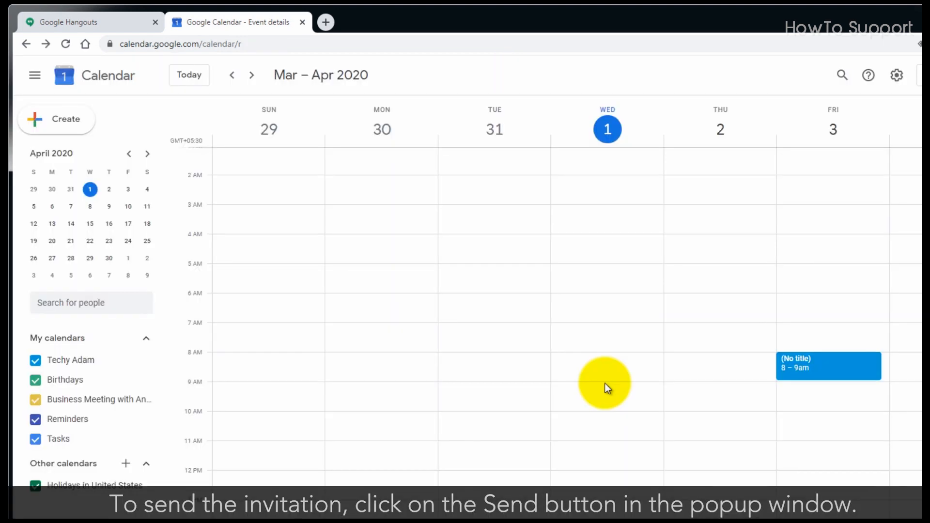